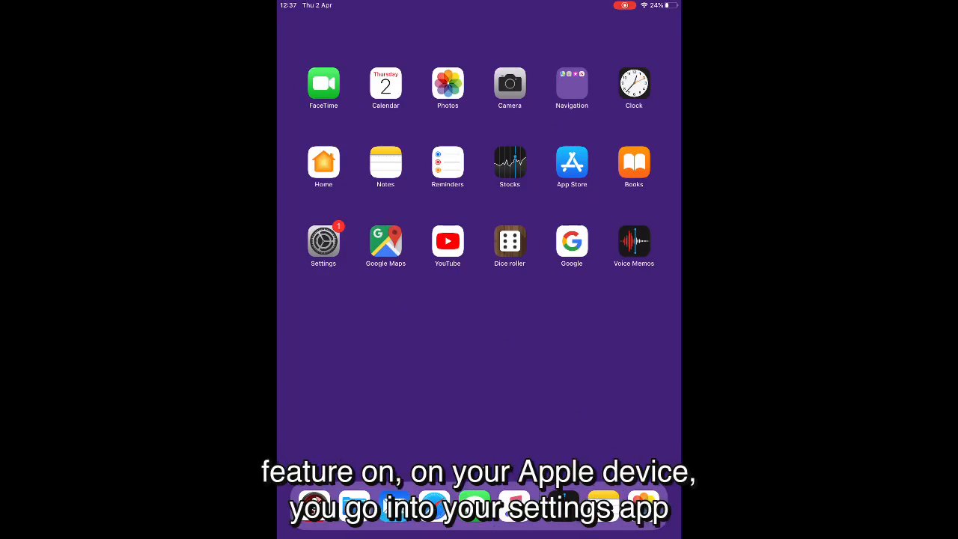
Navigate Settings > General > Accessibility to the Spoken Content options
click(324, 241)
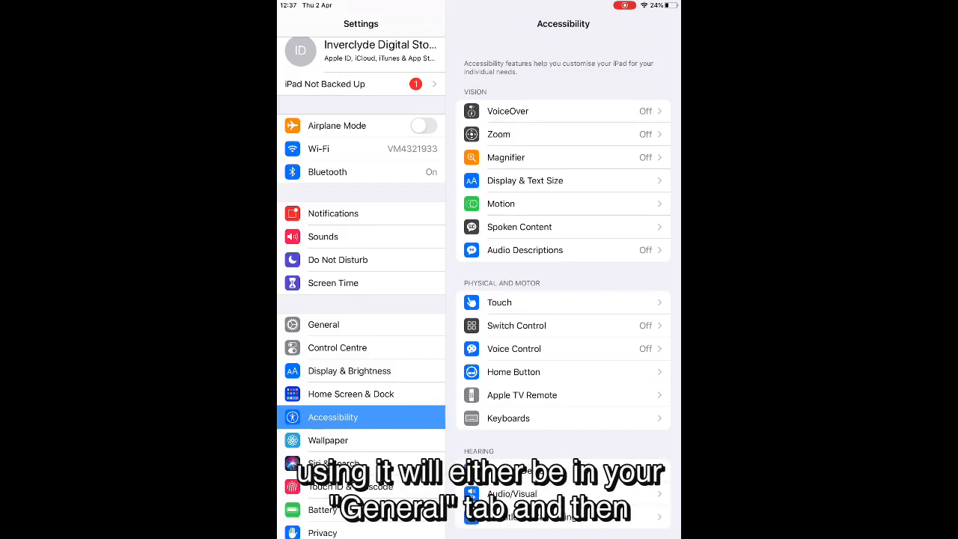
click(323, 323)
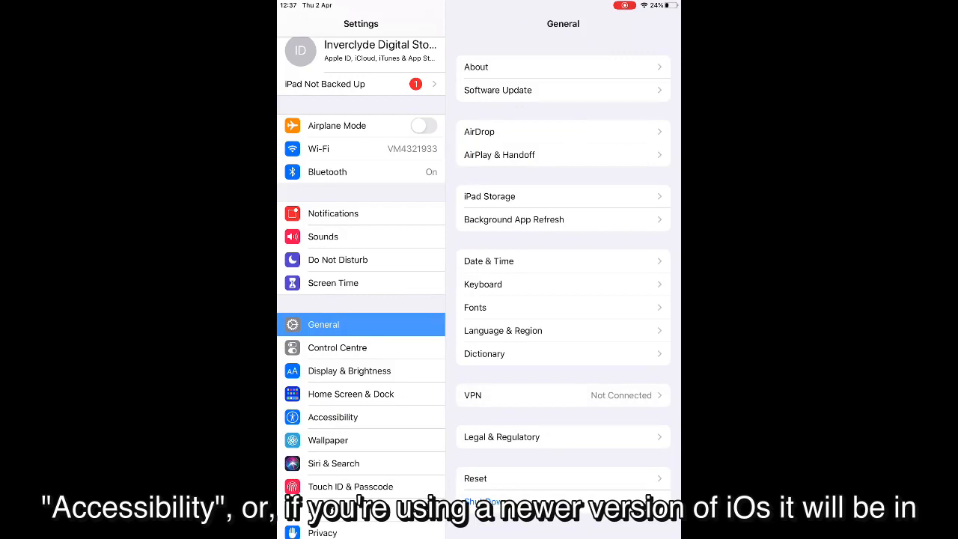
click(333, 416)
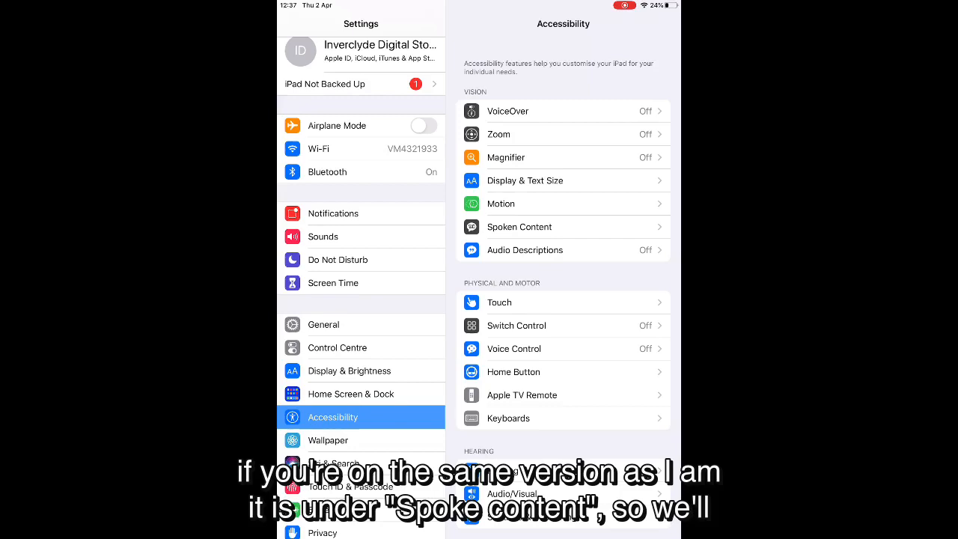
click(519, 228)
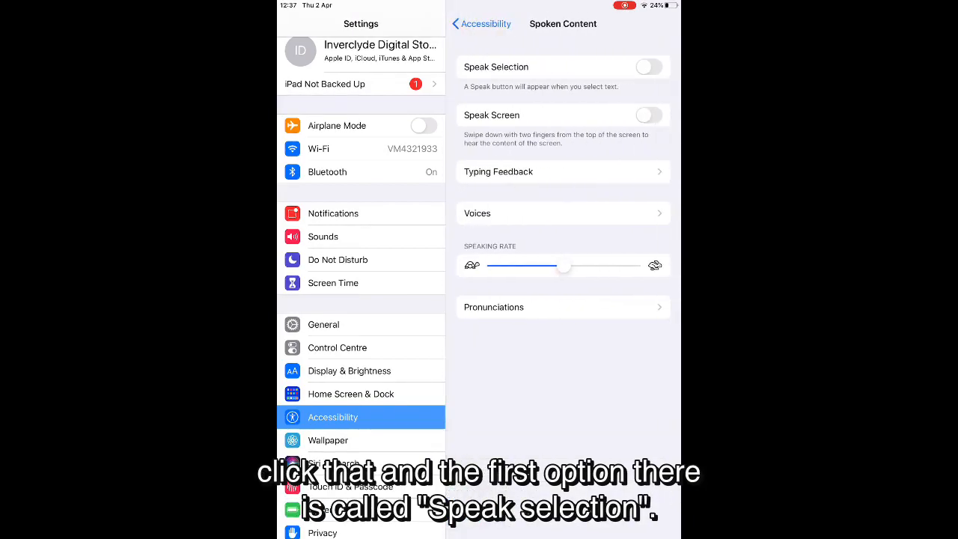
Turn on Speak Selection, then switch to Notes with the sentence "Inverclyde Libraries are brilliant."
click(650, 66)
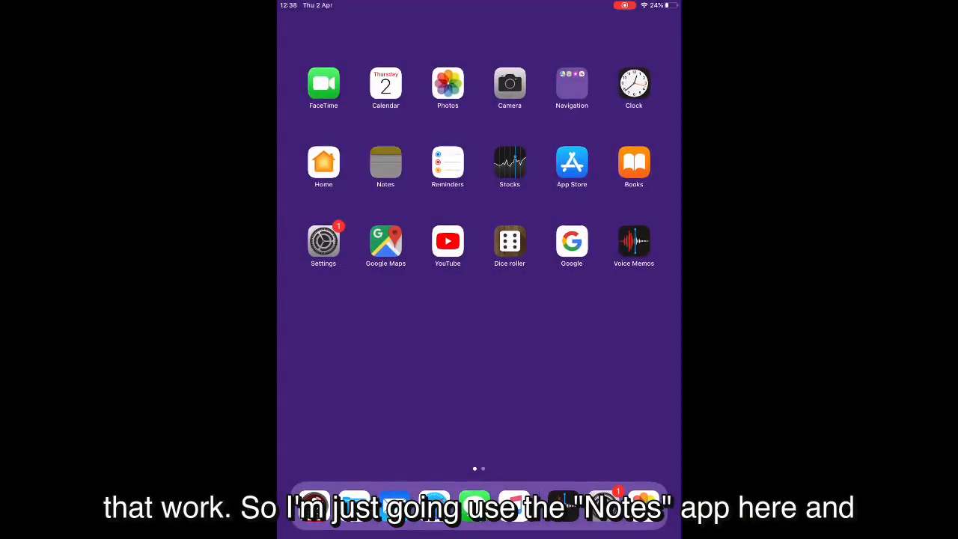
click(387, 162)
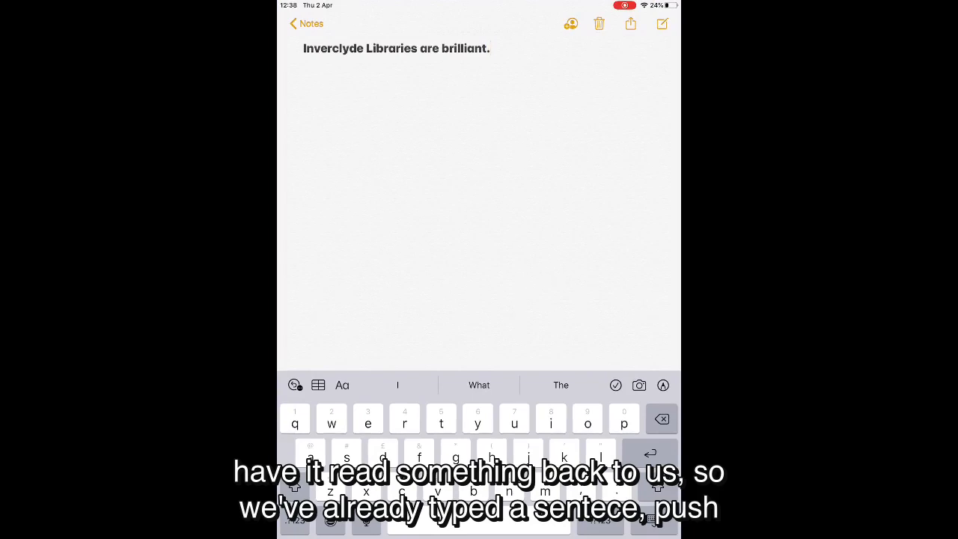